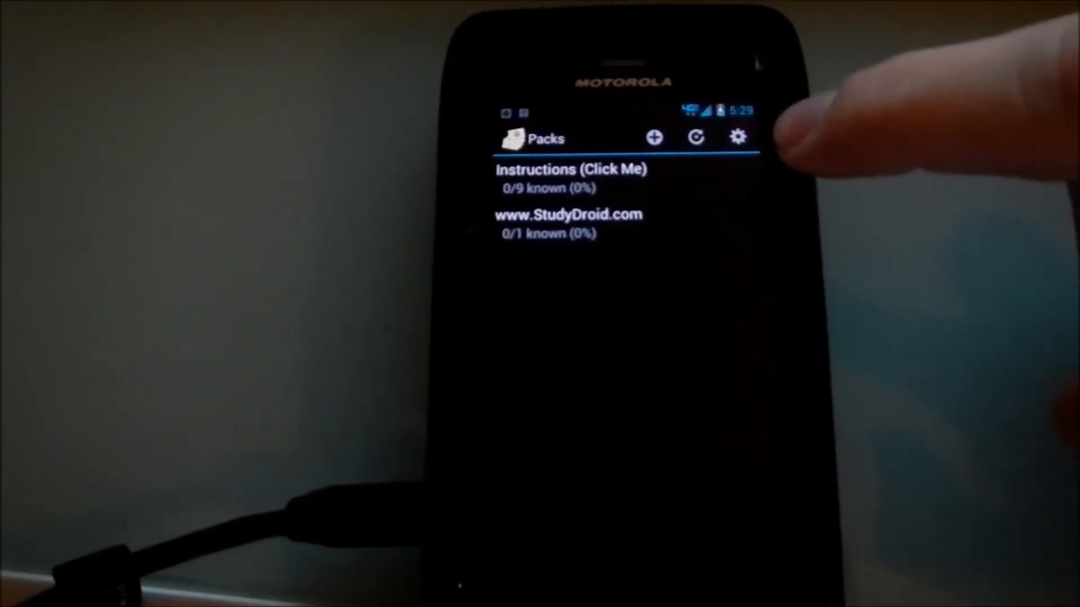
# Step: Create a new pack keeping the default name 'New Pack'
pyautogui.click(652, 137)
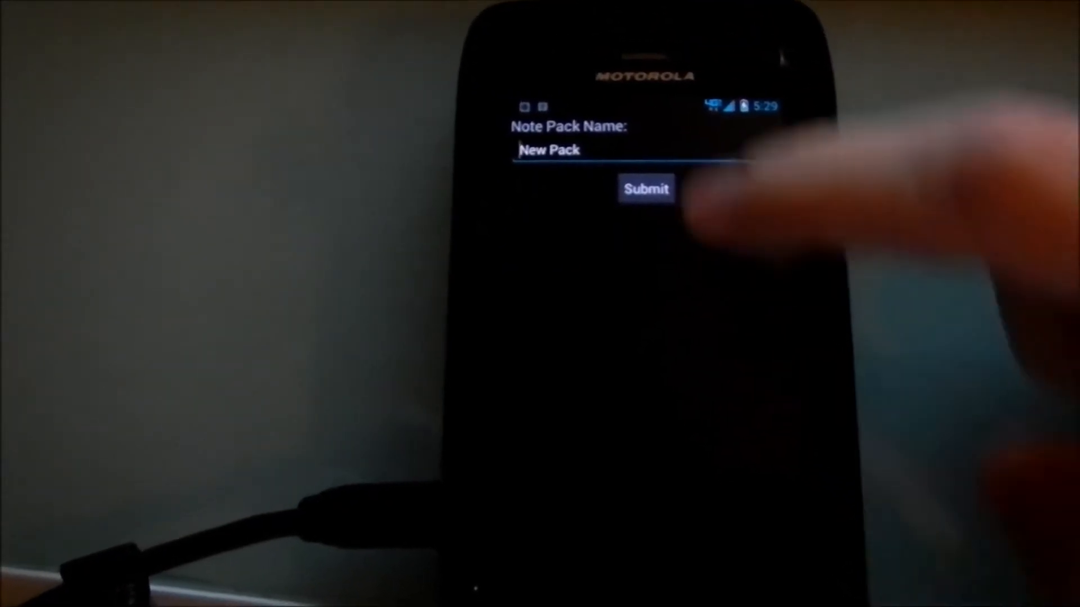
pyautogui.click(646, 189)
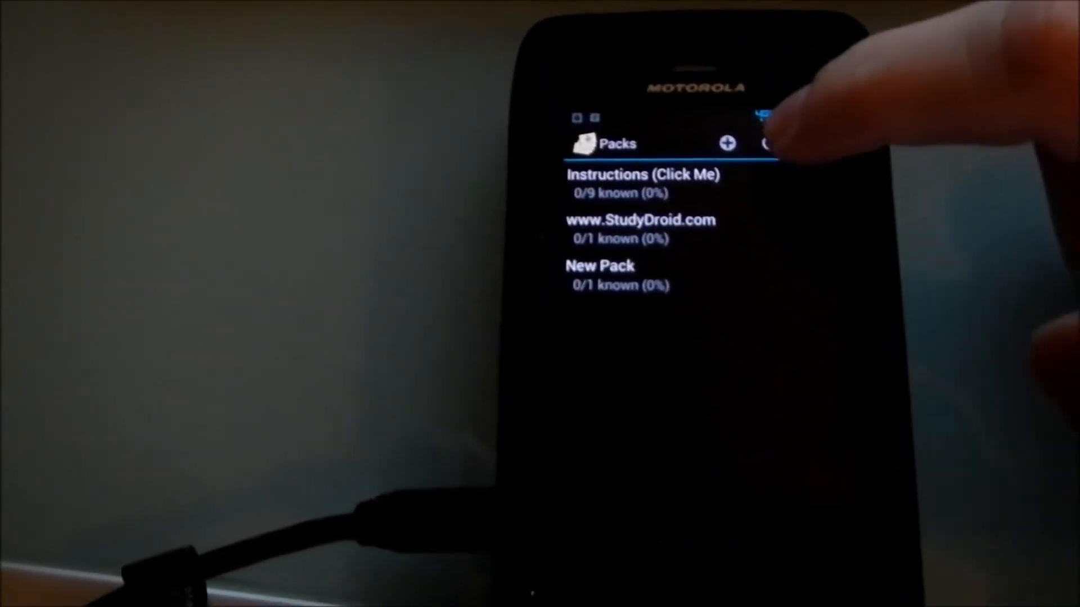
# Step: Visit the studydroid.com sync screen and settings, then return to the Packs list
pyautogui.click(760, 143)
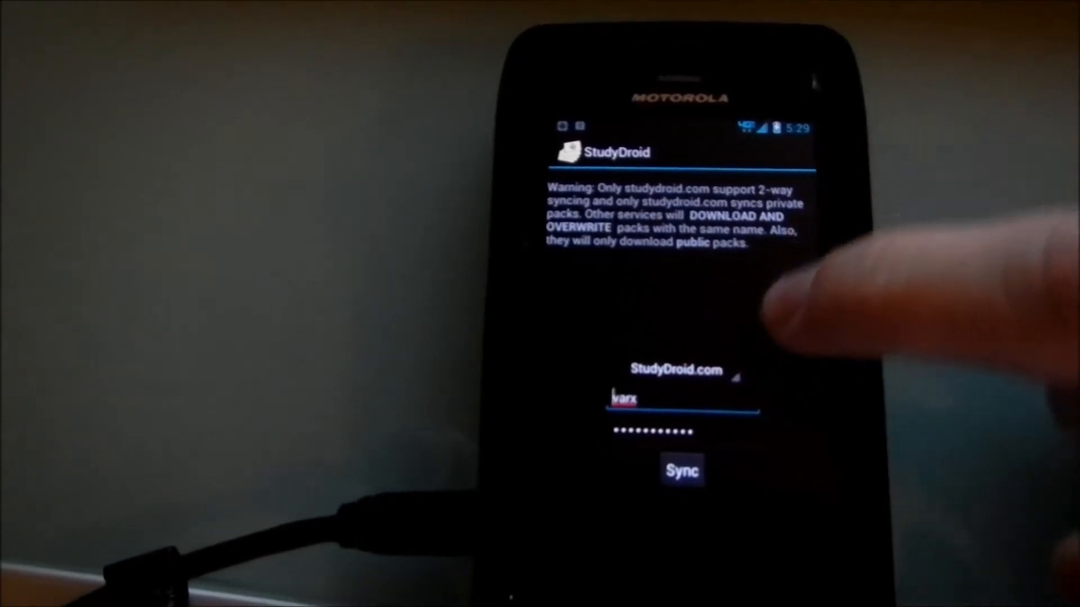
pyautogui.click(681, 470)
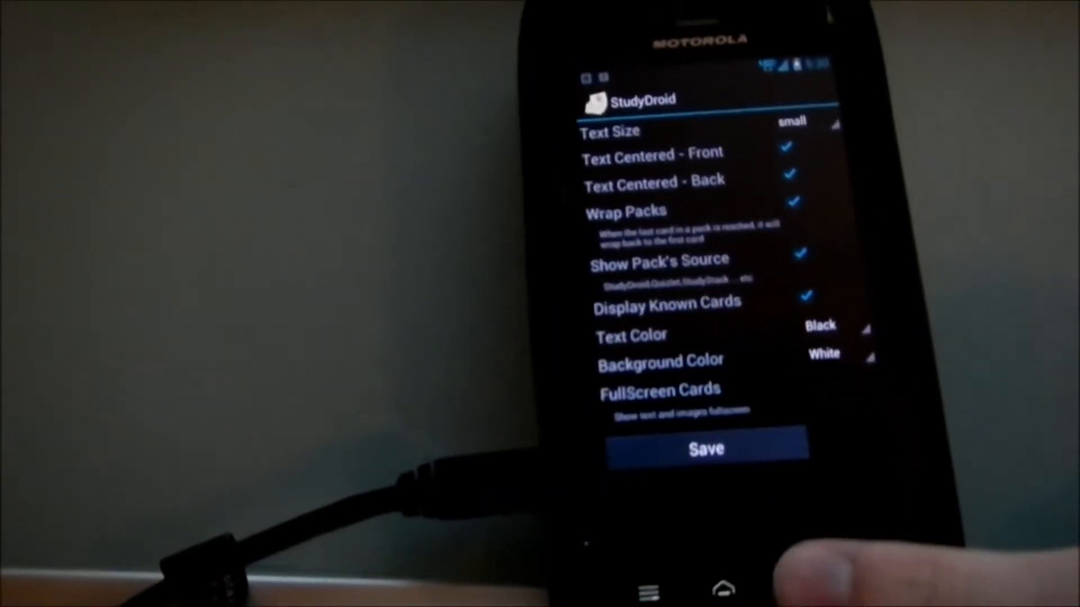
pyautogui.click(705, 449)
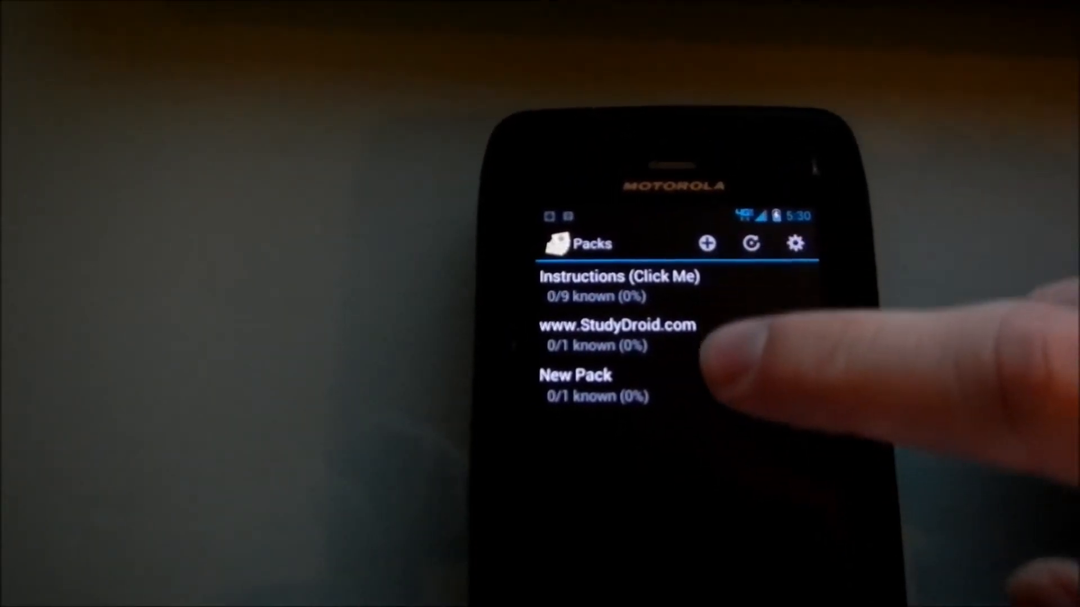
pyautogui.click(619, 284)
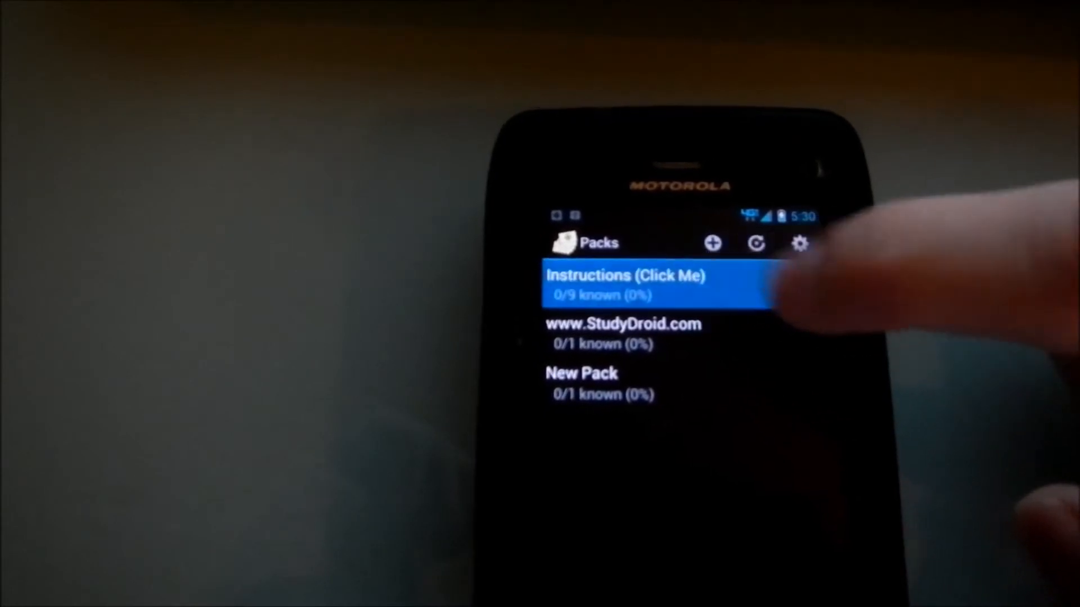
pyautogui.click(626, 284)
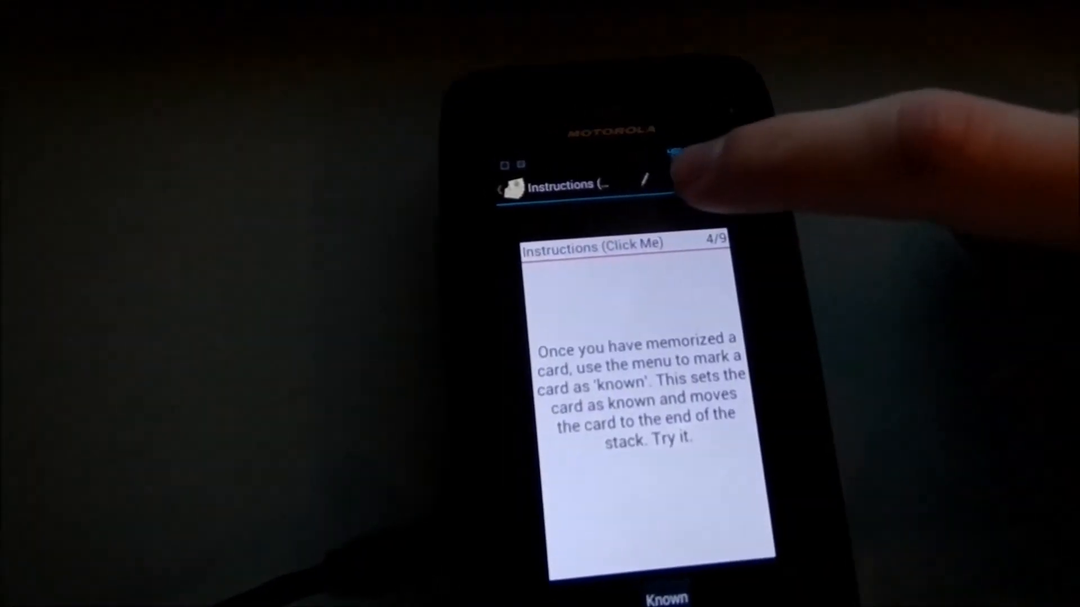
pyautogui.click(643, 180)
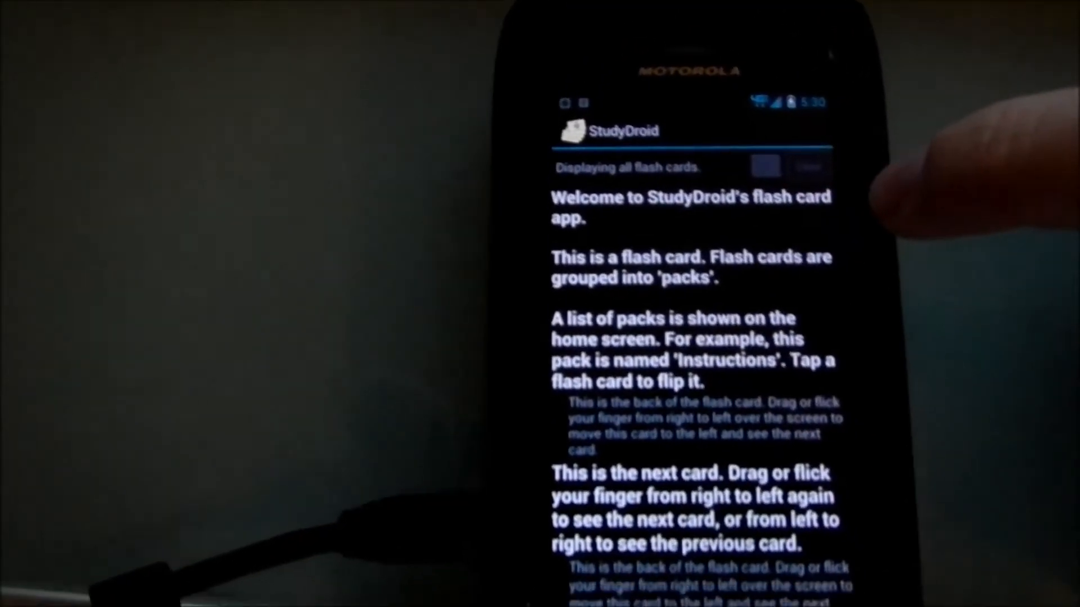
pyautogui.scroll(-3)
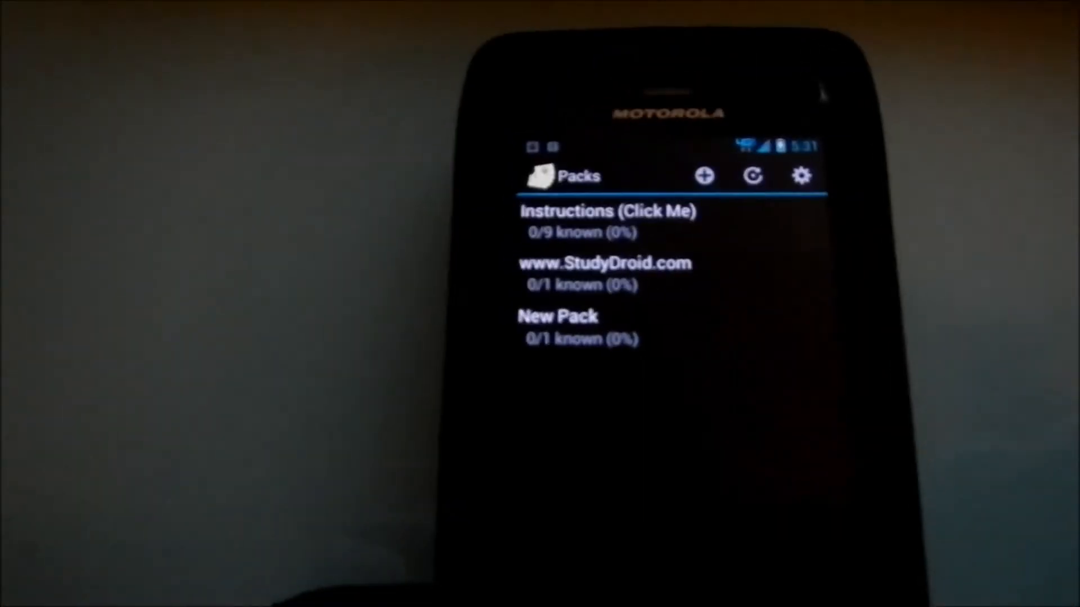
# Step: Sync with studydroid.com so the online packs download into the Packs list
pyautogui.click(608, 211)
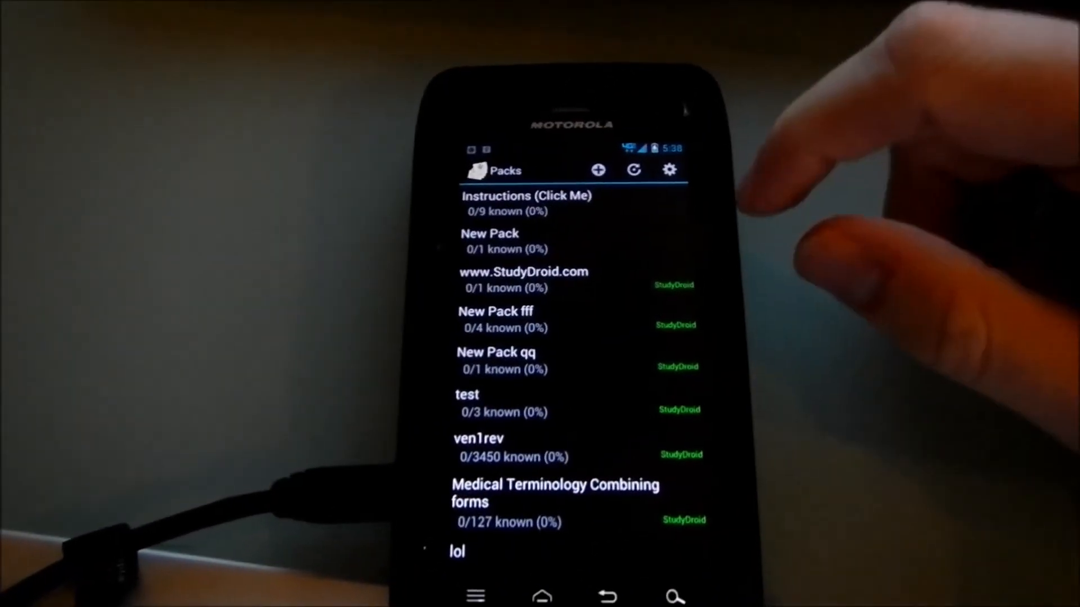
# Step: Open the State Capitals pack and show its cards as a list
pyautogui.scroll(-3)
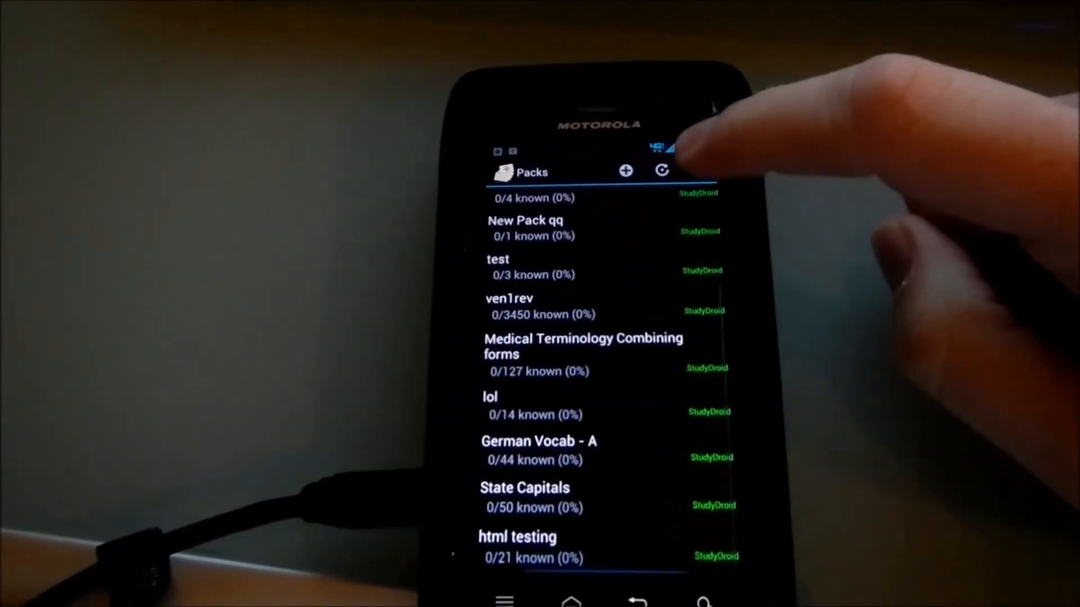
pyautogui.click(544, 473)
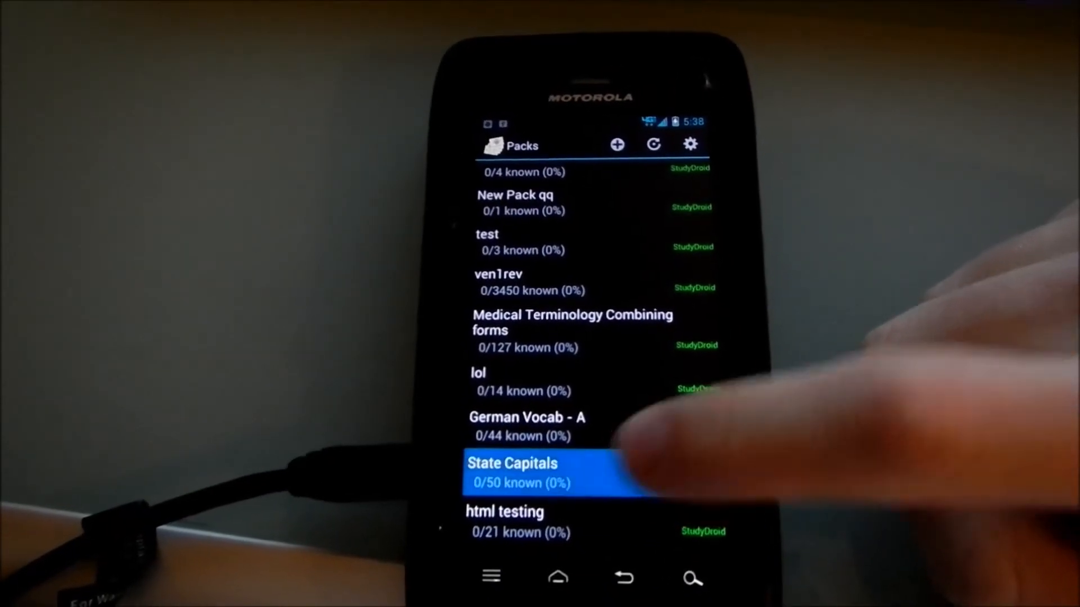
pyautogui.click(511, 473)
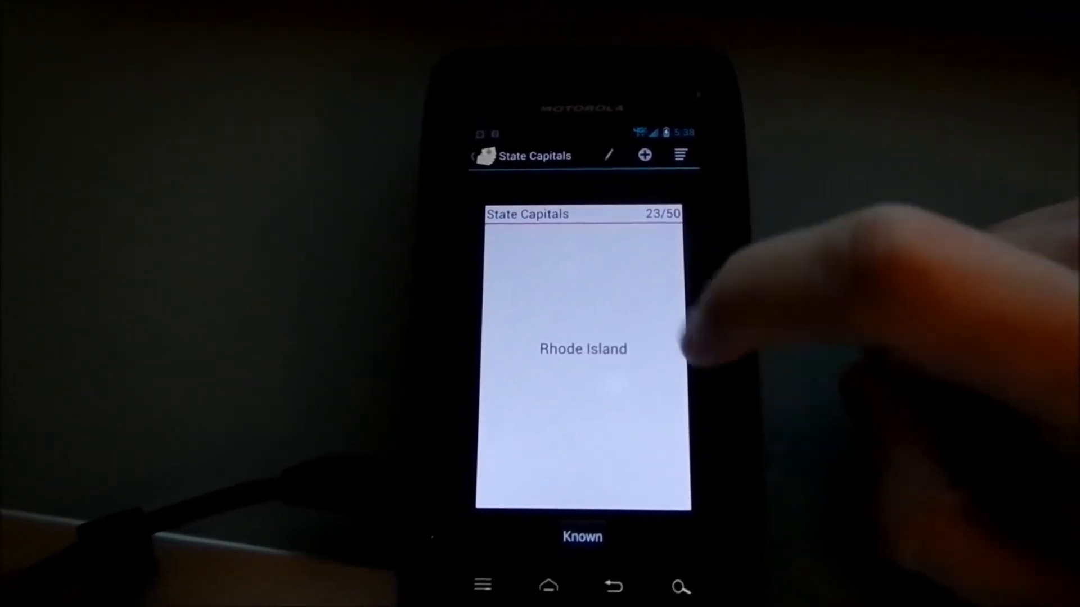
pyautogui.click(583, 348)
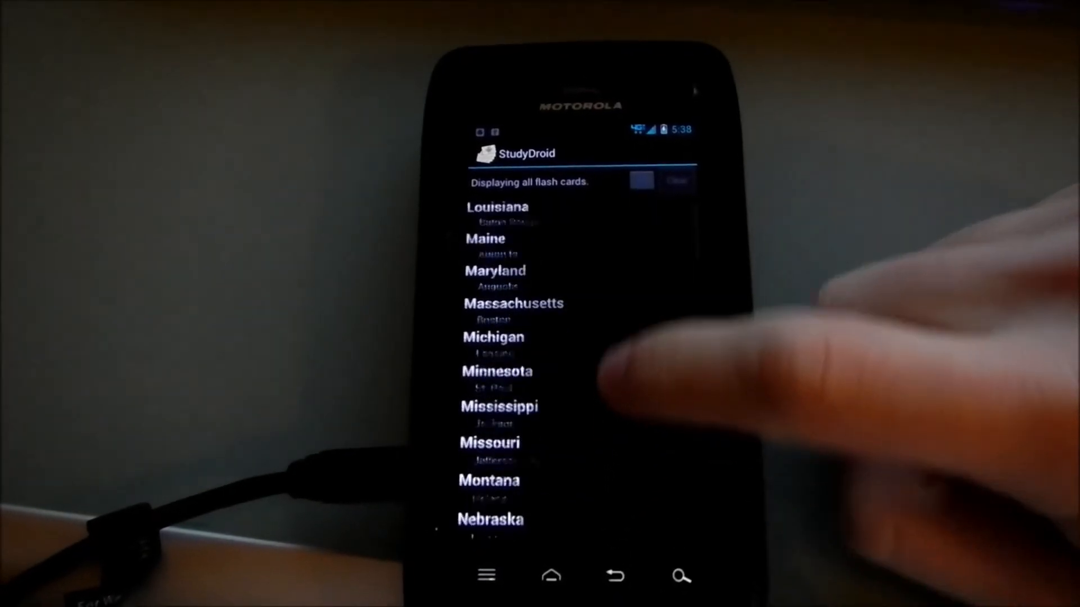
# Step: Jump to the California card and start editing it
pyautogui.scroll(-3)
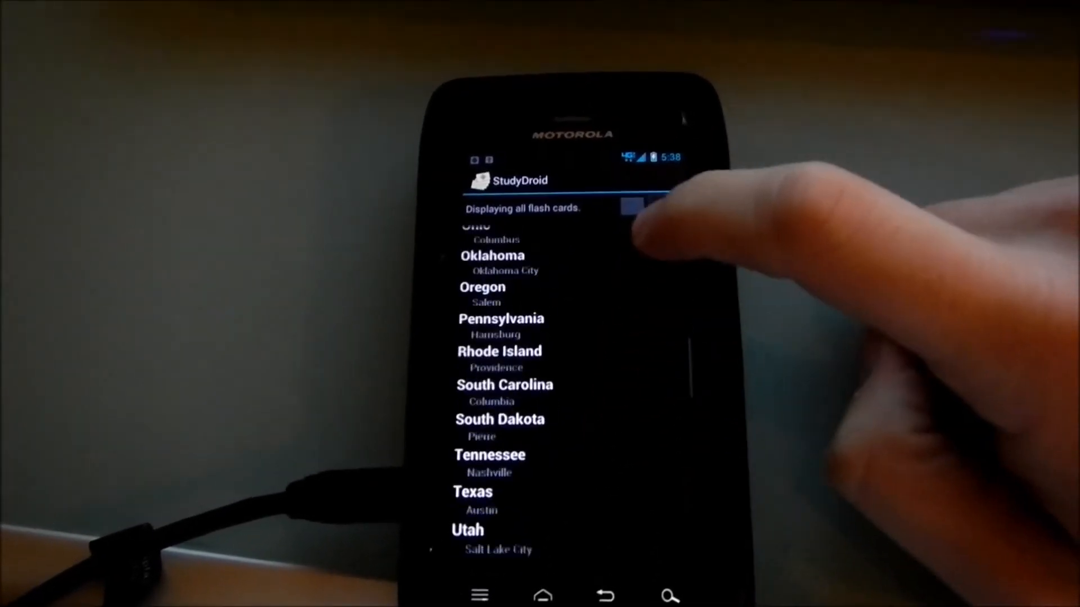
pyautogui.scroll(-3)
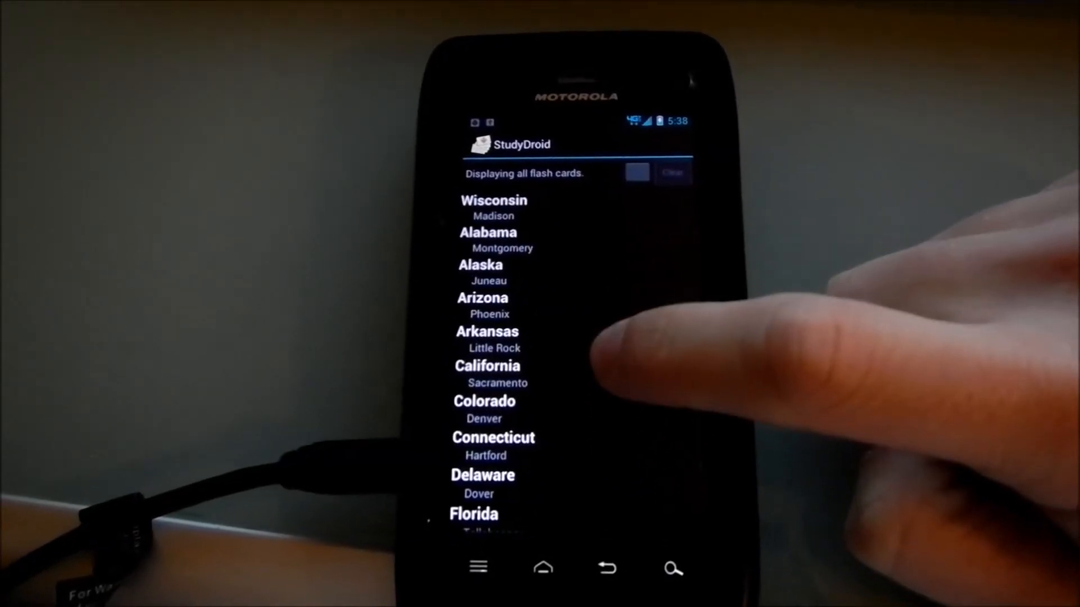
pyautogui.click(487, 365)
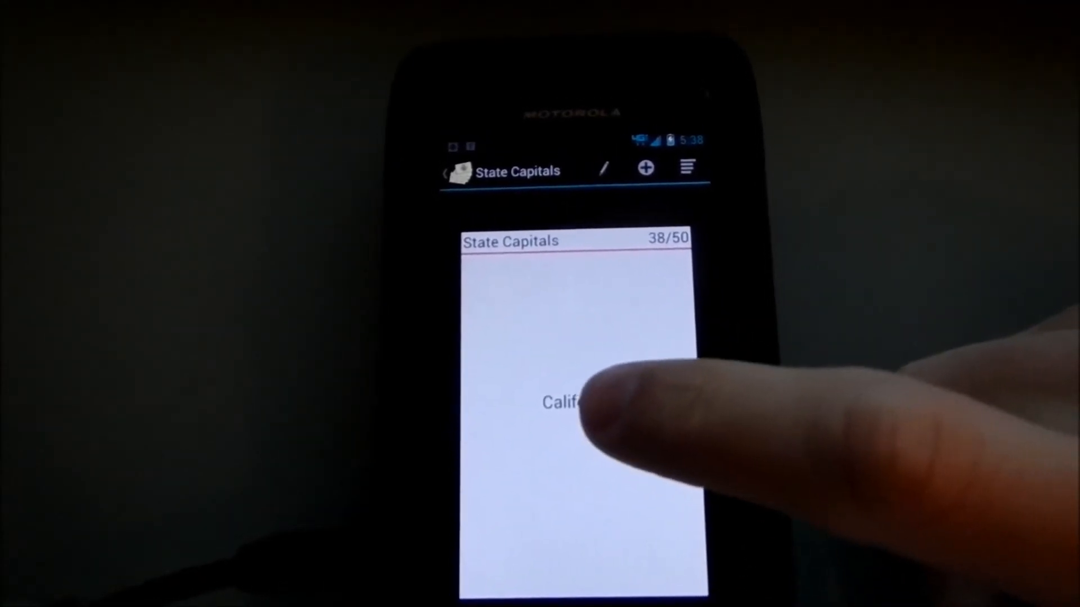
pyautogui.click(571, 403)
pyautogui.write('L')
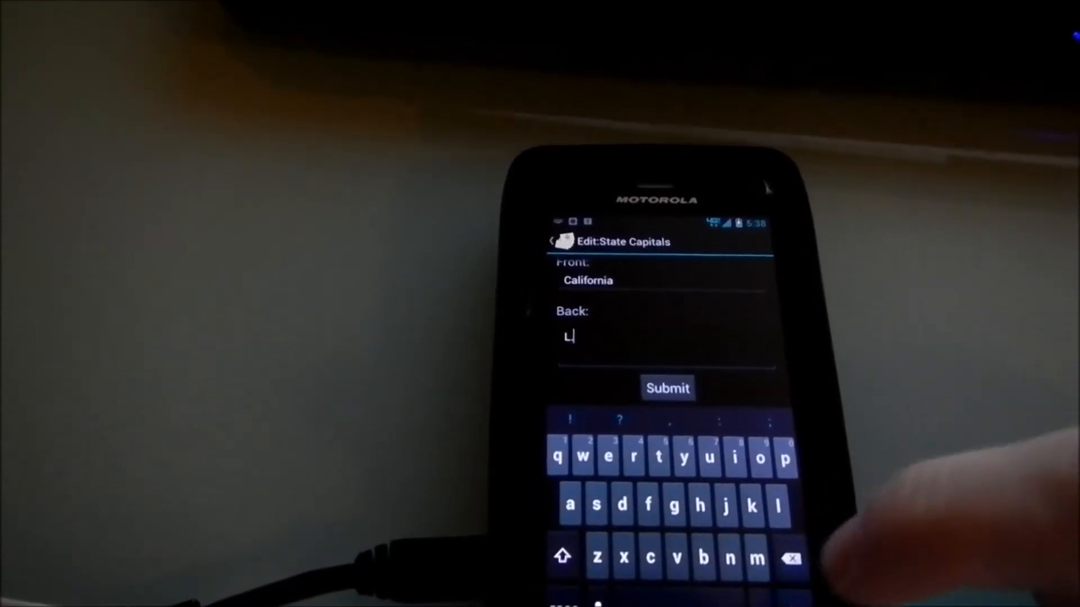
# Step: Finish the California card's back as 'L.A.' and save the edit
pyautogui.write('a')
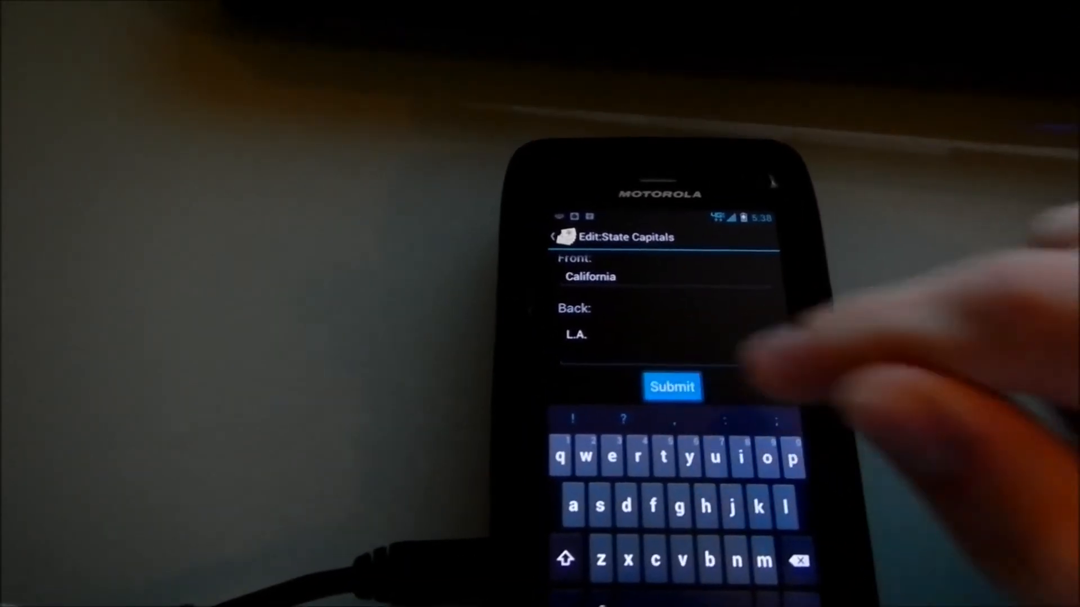
pyautogui.click(672, 386)
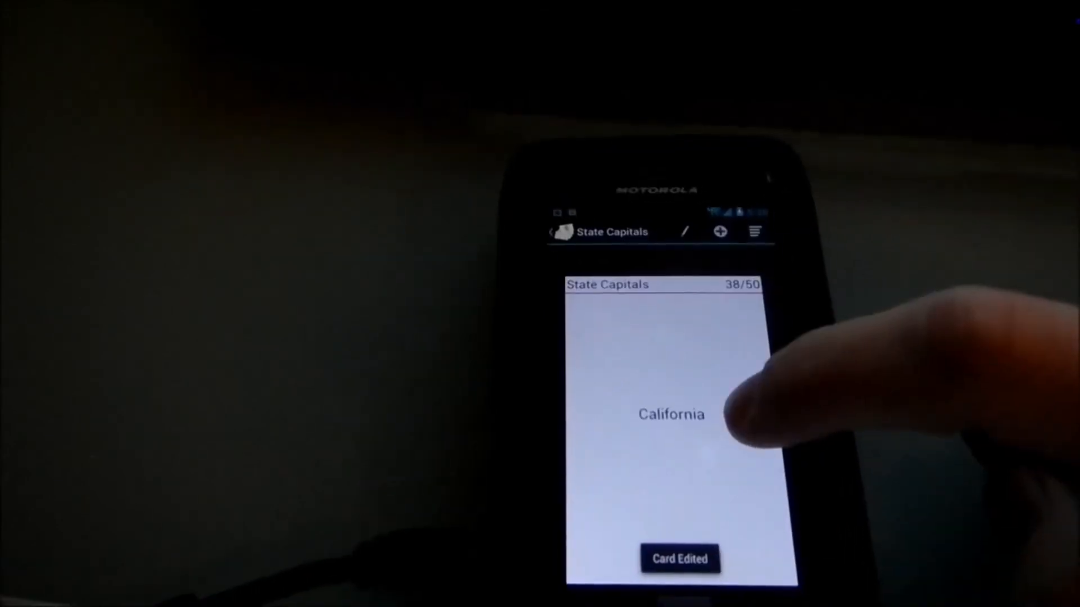
pyautogui.click(671, 414)
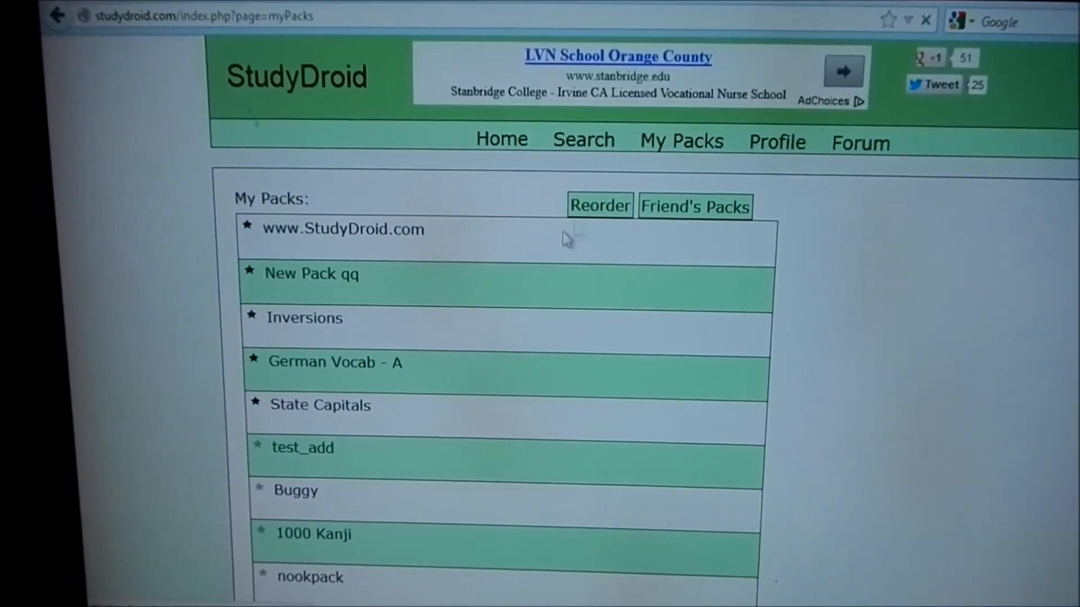
# Step: Scroll through the State Capitals pack's 50 cards on the website
pyautogui.scroll(-3)
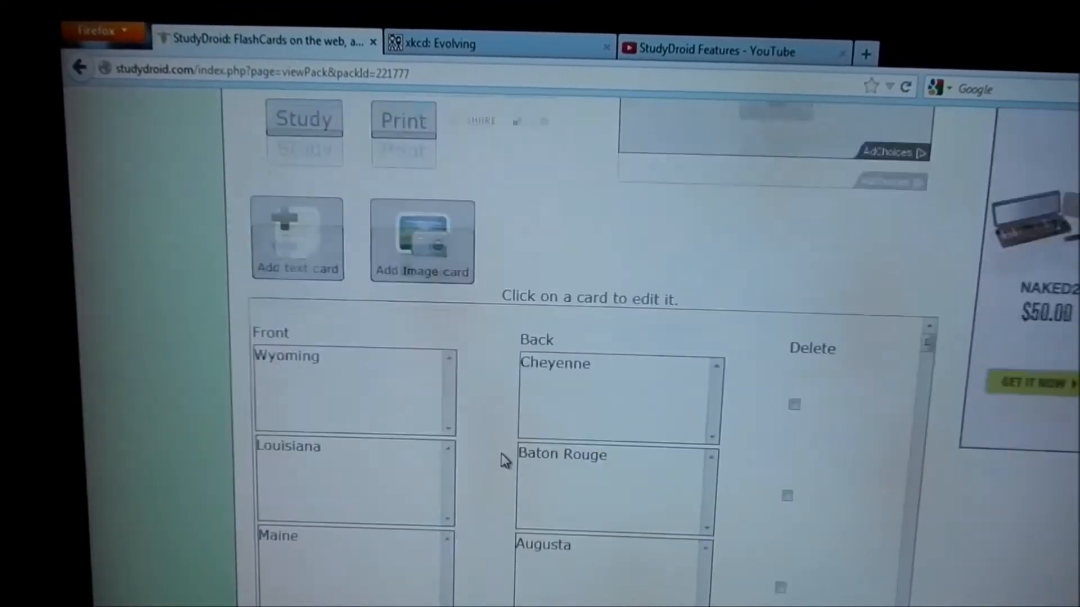
pyautogui.scroll(-3)
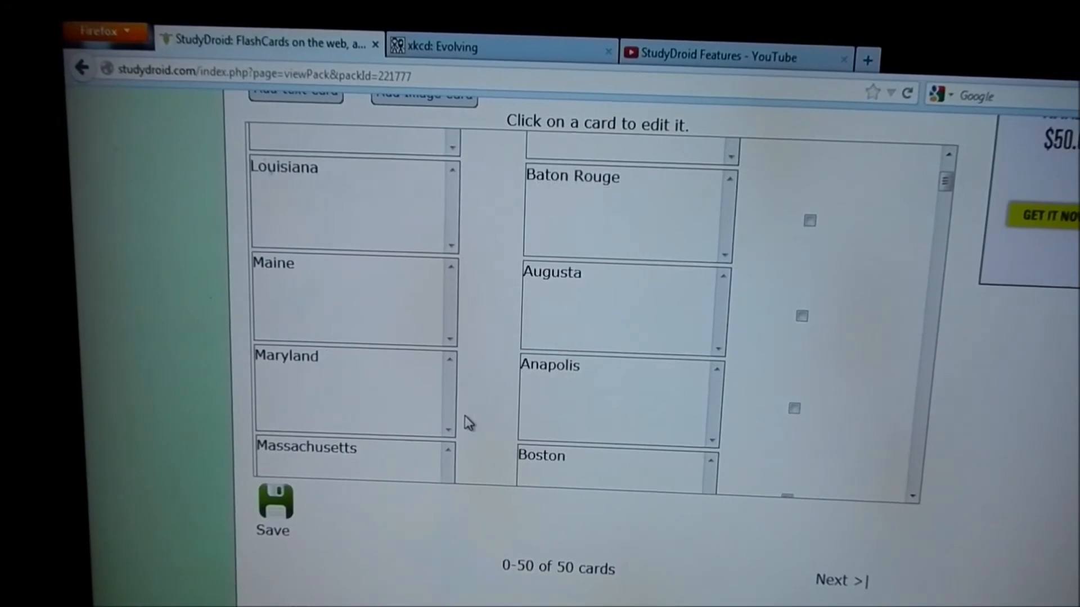
pyautogui.scroll(-3)
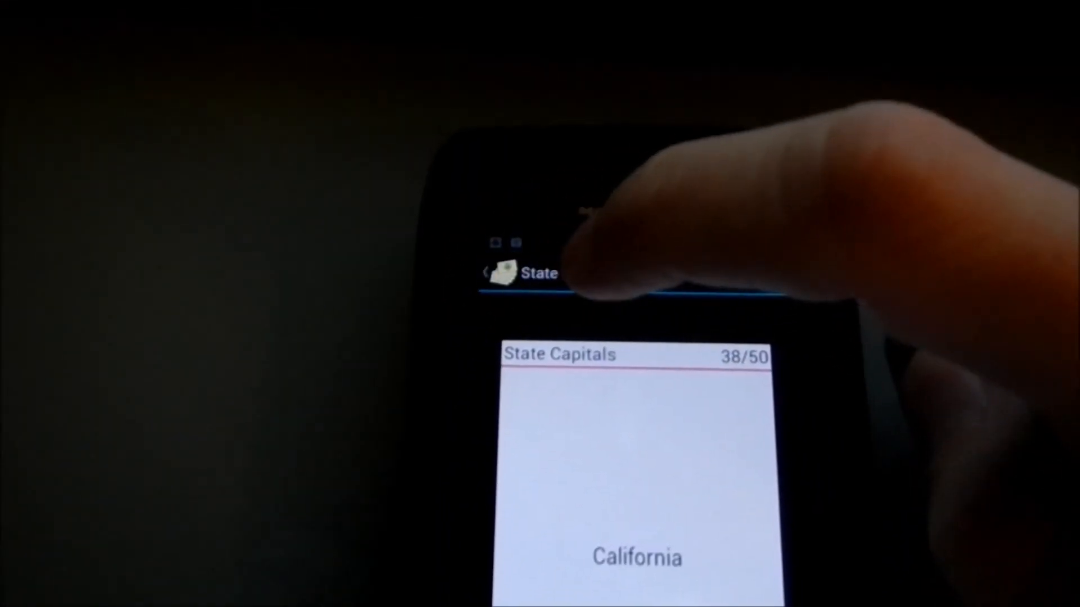
# Step: Launch a sync with the studydroid.com account from the pack's action bar
pyautogui.click(490, 273)
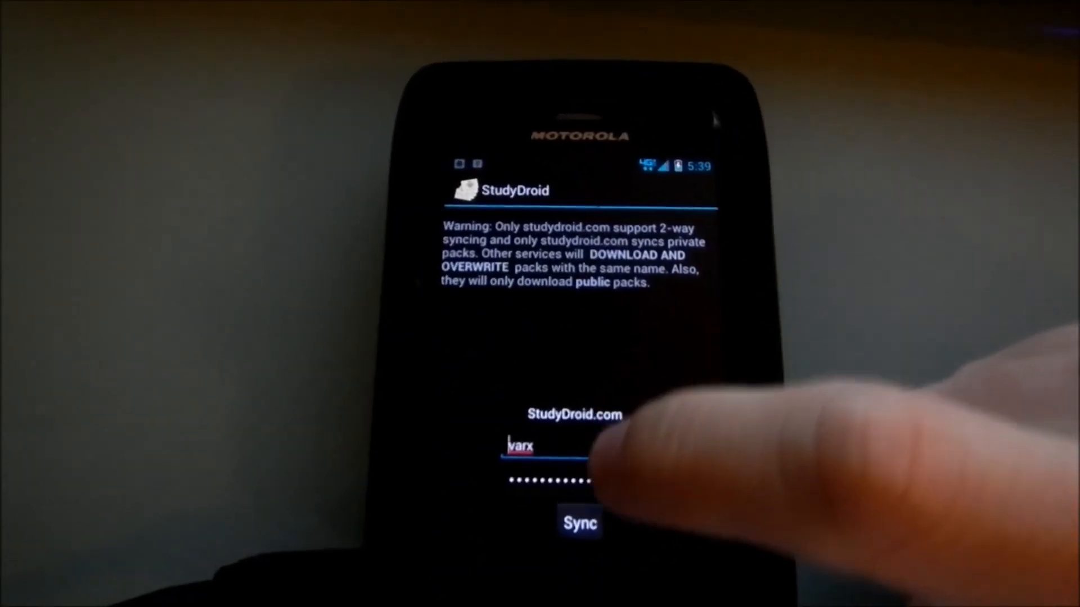
pyautogui.click(579, 523)
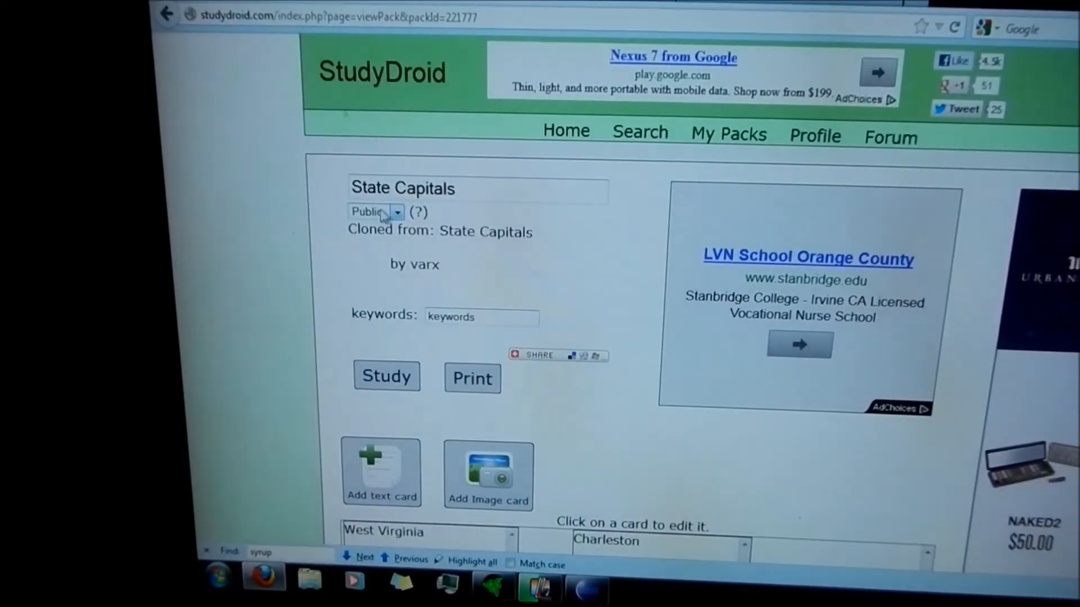
# Step: Return to My Packs and view the State Capitals pack's cards
pyautogui.click(728, 134)
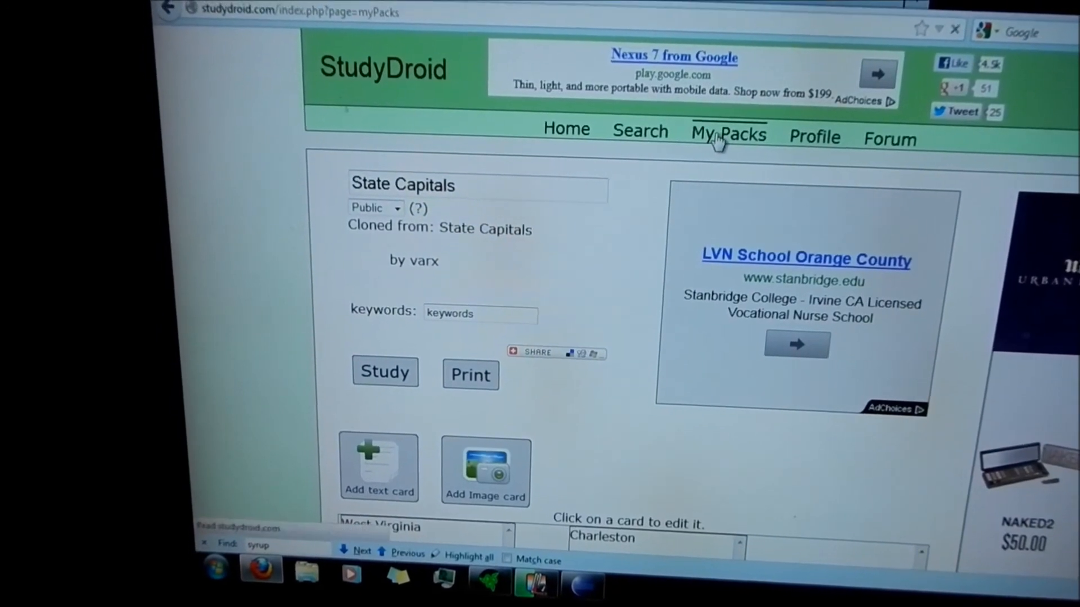
pyautogui.click(728, 134)
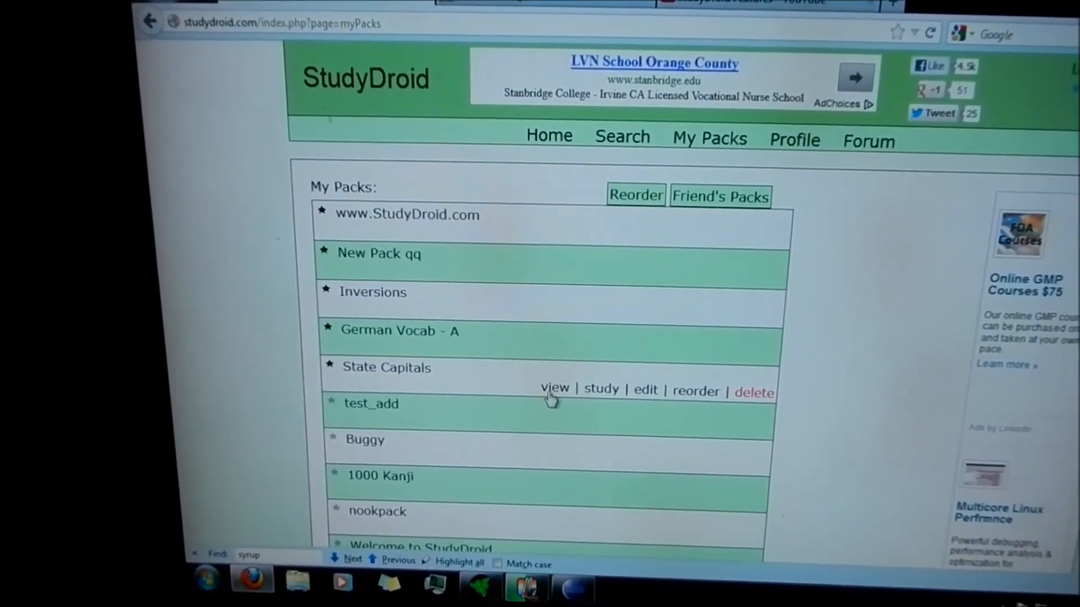
pyautogui.click(554, 388)
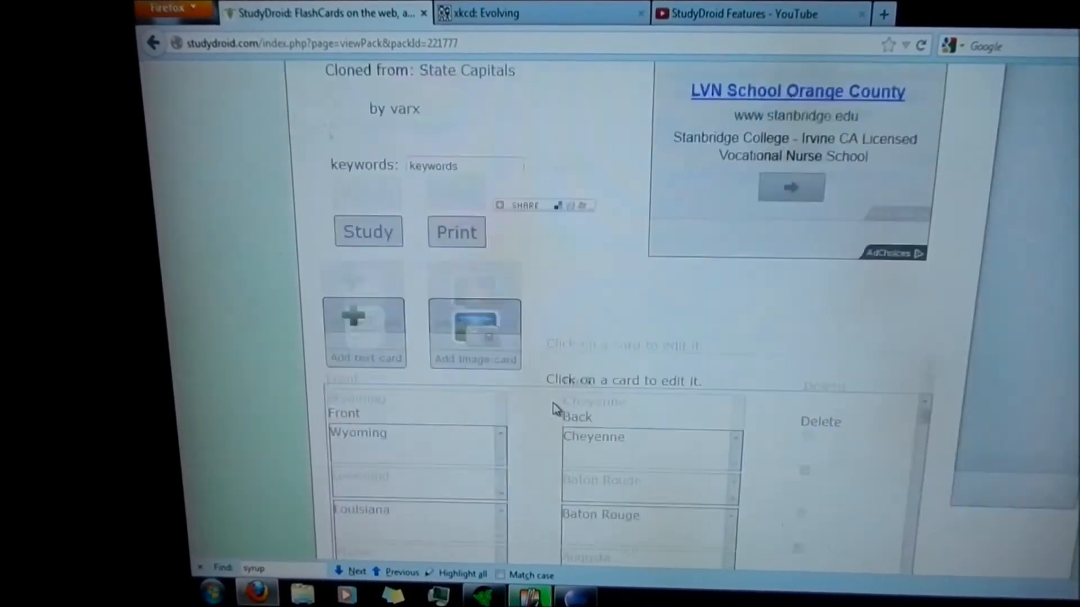
# Step: Scroll down the card list to the California card
pyautogui.scroll(-3)
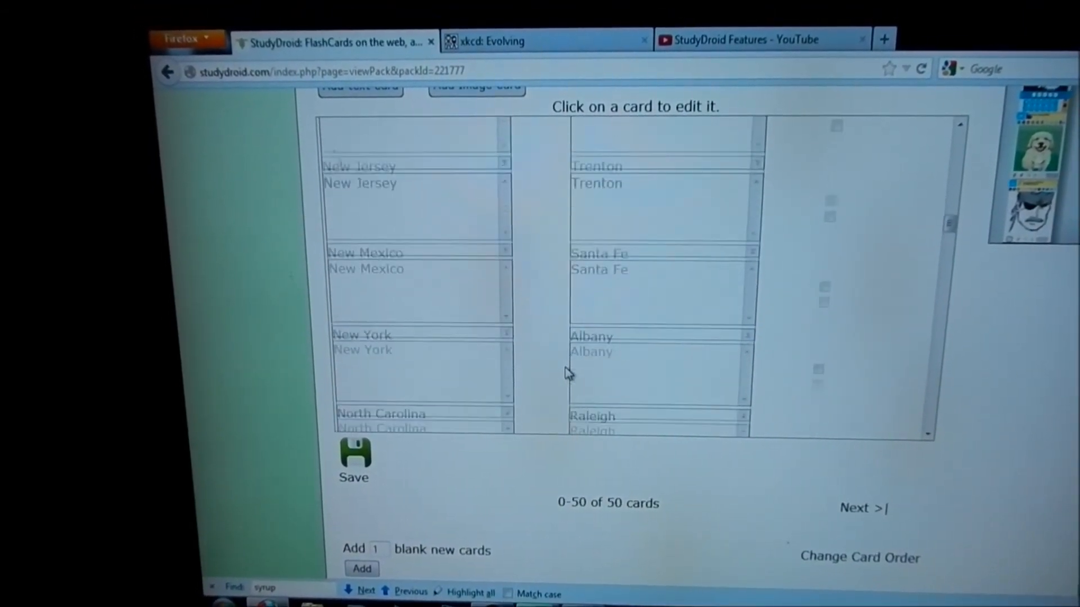
pyautogui.scroll(-3)
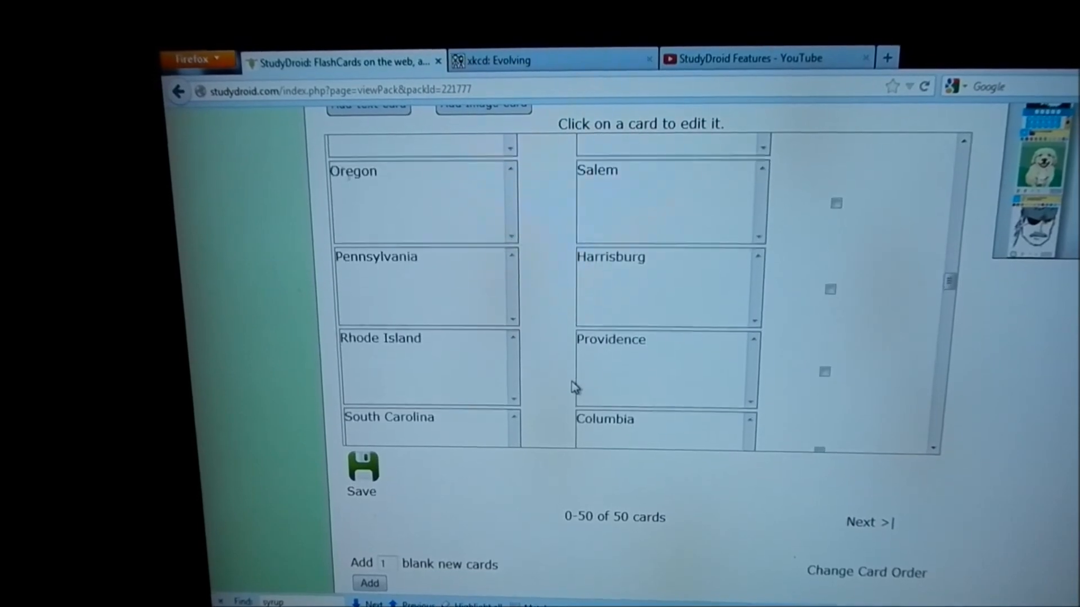
pyautogui.scroll(-3)
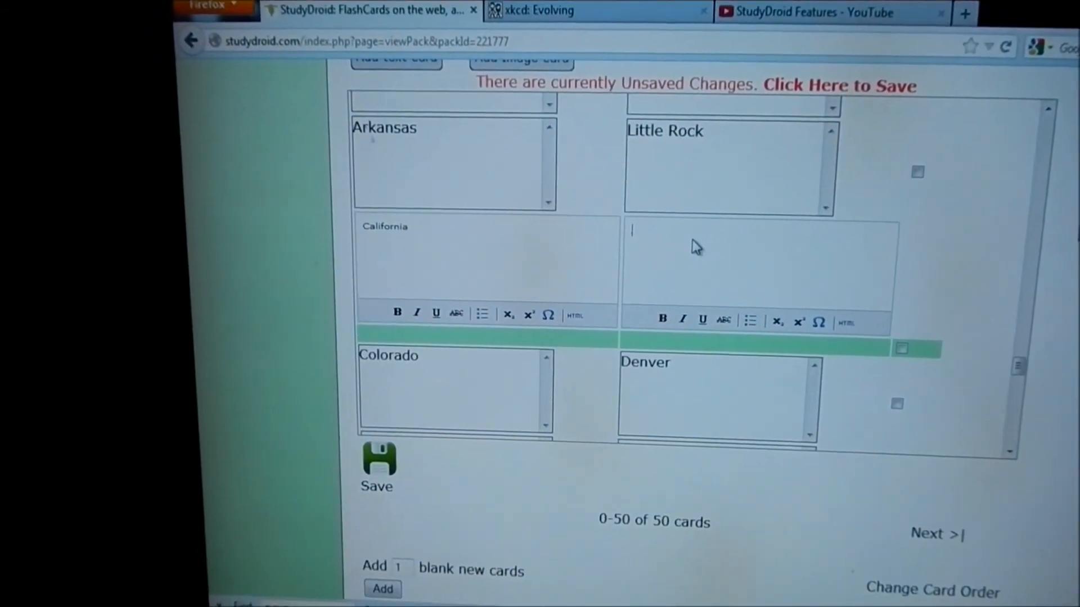
# Step: Enter 'sacramento' as the back of the California card on the website
pyautogui.write('sacrament')
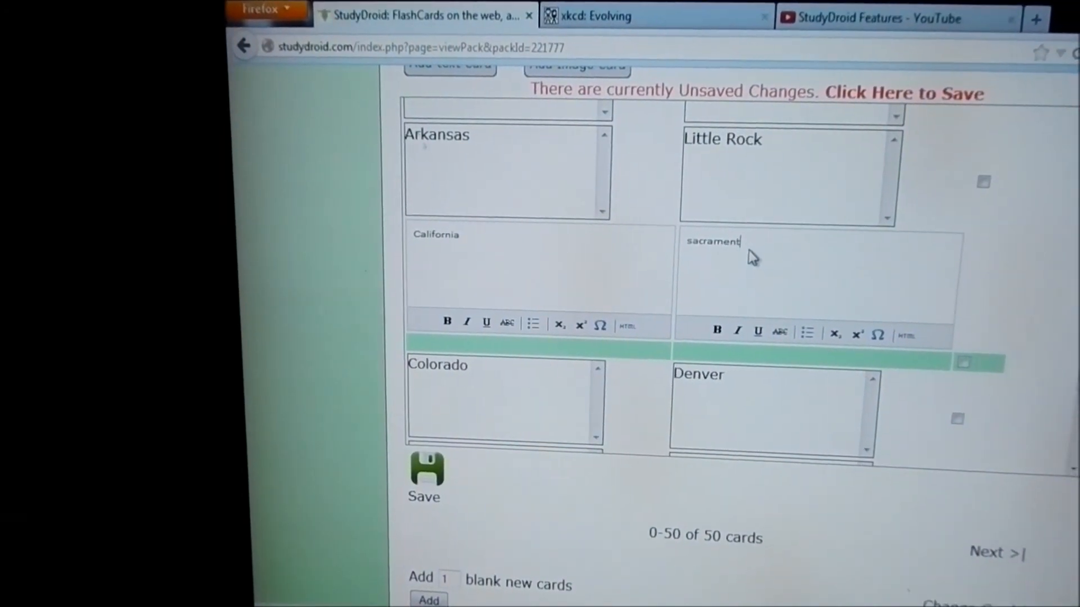
pyautogui.write('o')
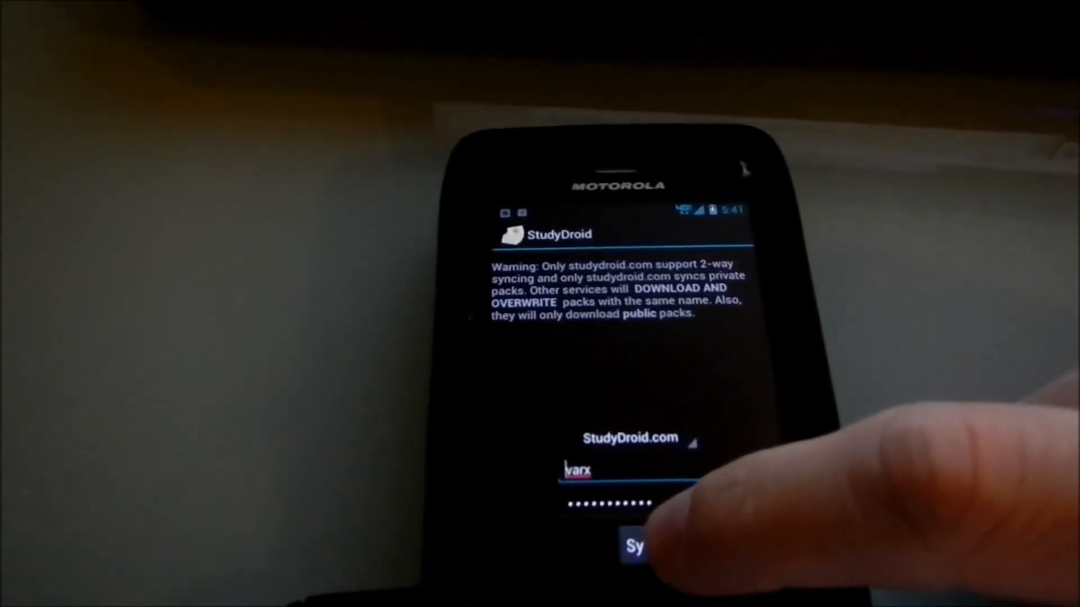
# Step: Sync the phone again until 'Packs Synced', then open State Capitals showing 50 cards
pyautogui.click(637, 548)
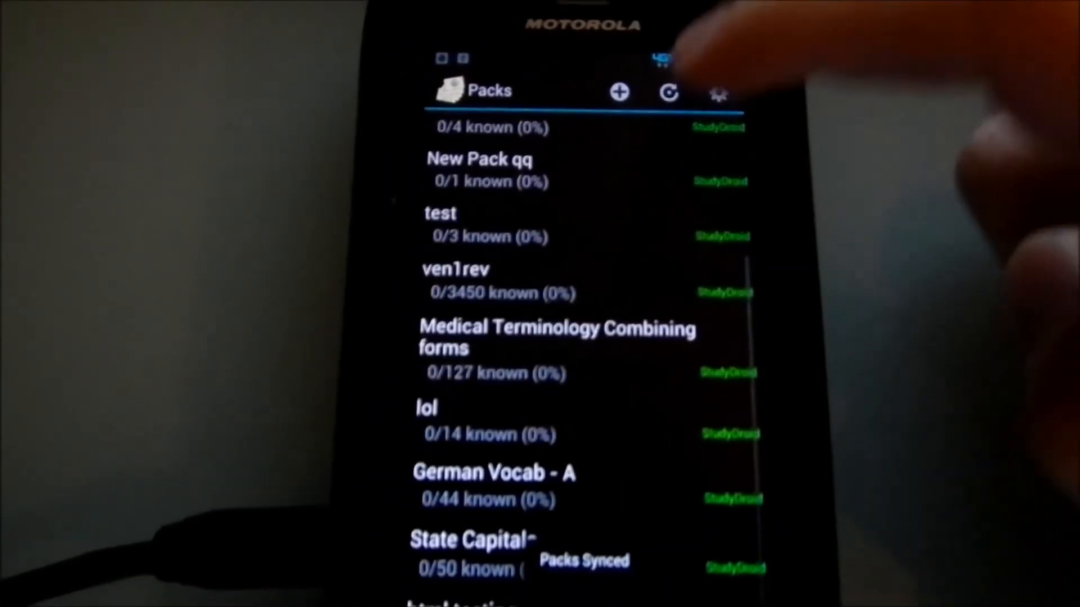
pyautogui.scroll(3)
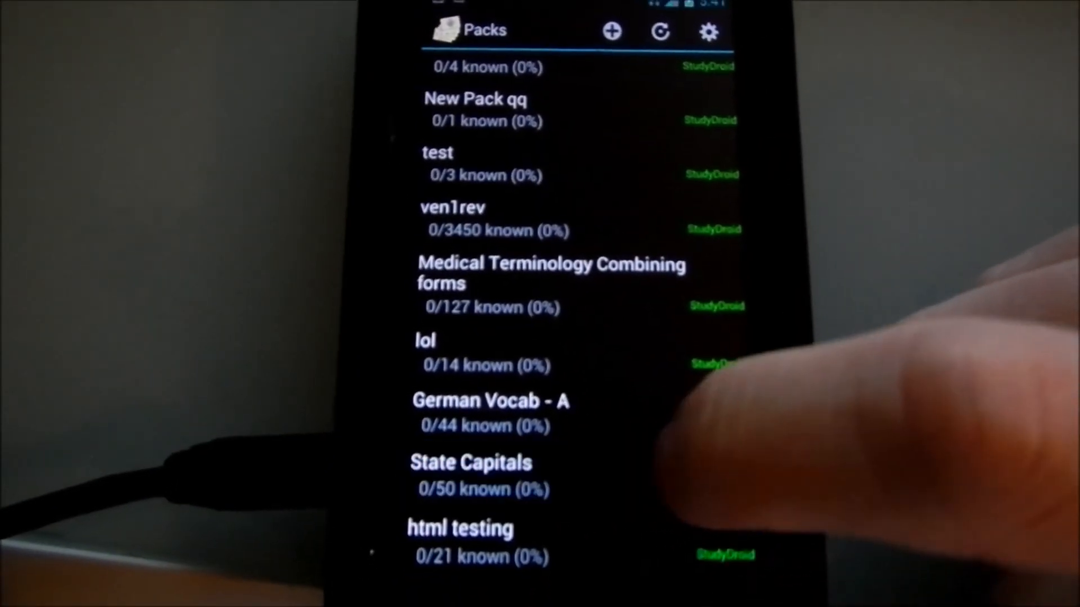
pyautogui.click(470, 462)
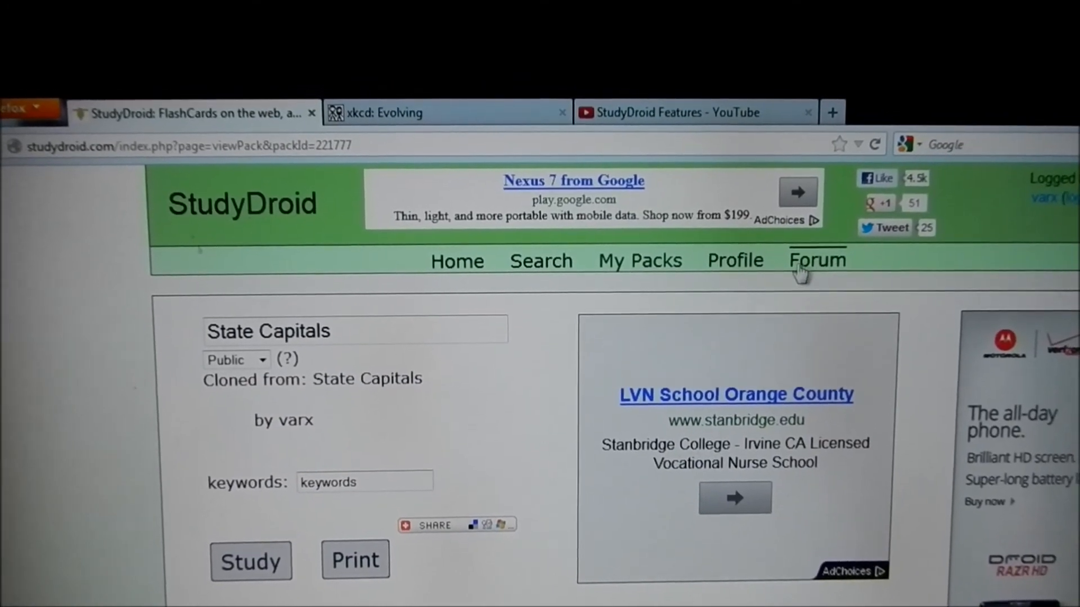
# Step: Reload the State Capitals pack page and scroll toward its cards
pyautogui.scroll(-3)
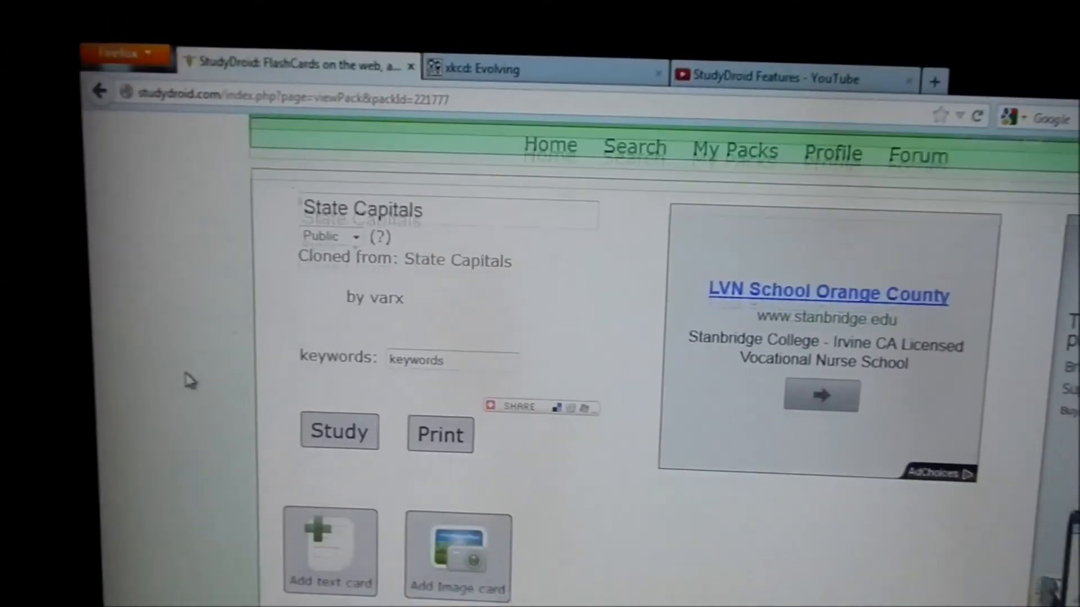